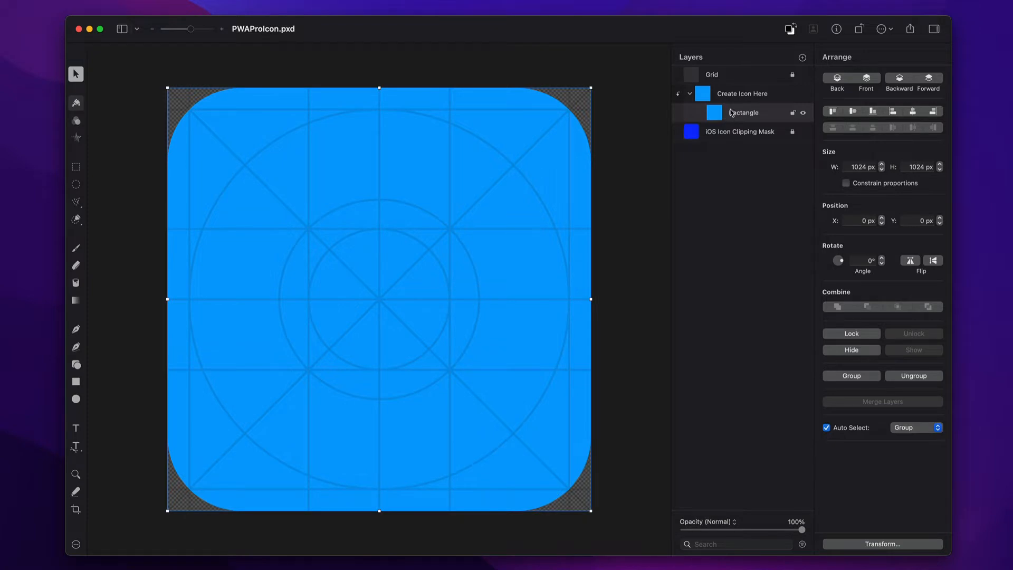
- Place the WeaverSpace logo inside the Create Icon Here group and select the background rectangle
click(741, 94)
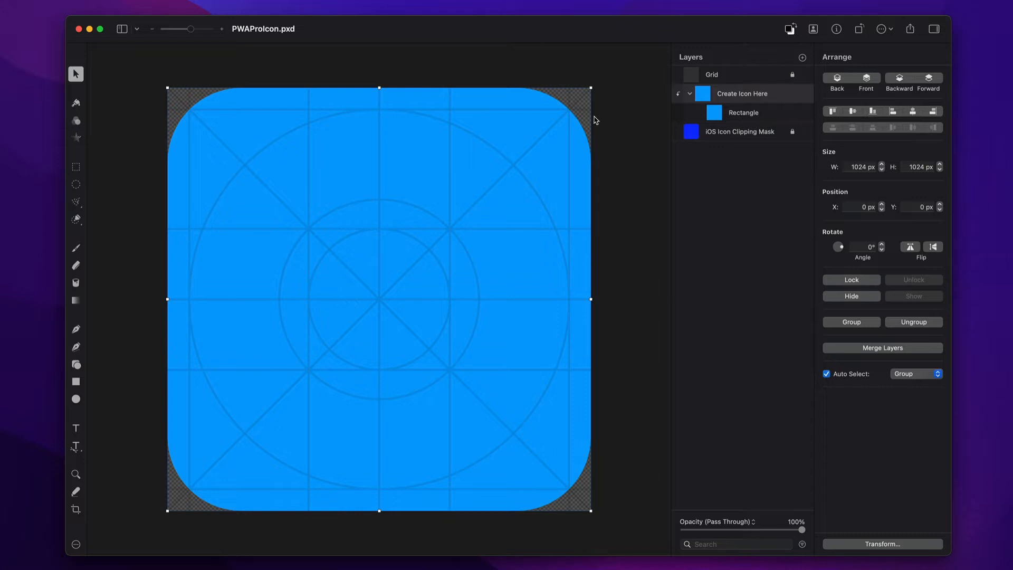
click(740, 132)
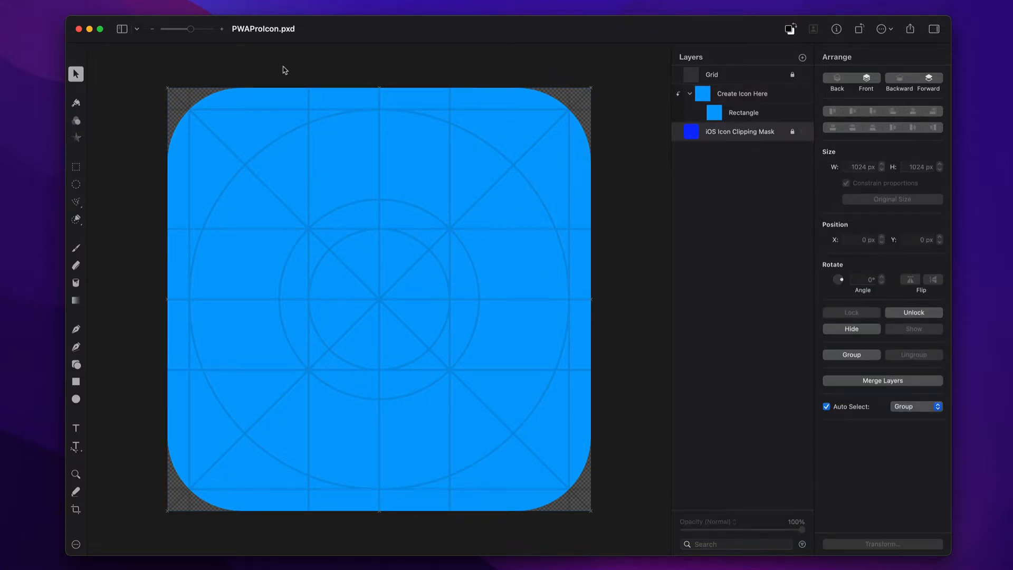
mouse_move(184, 153)
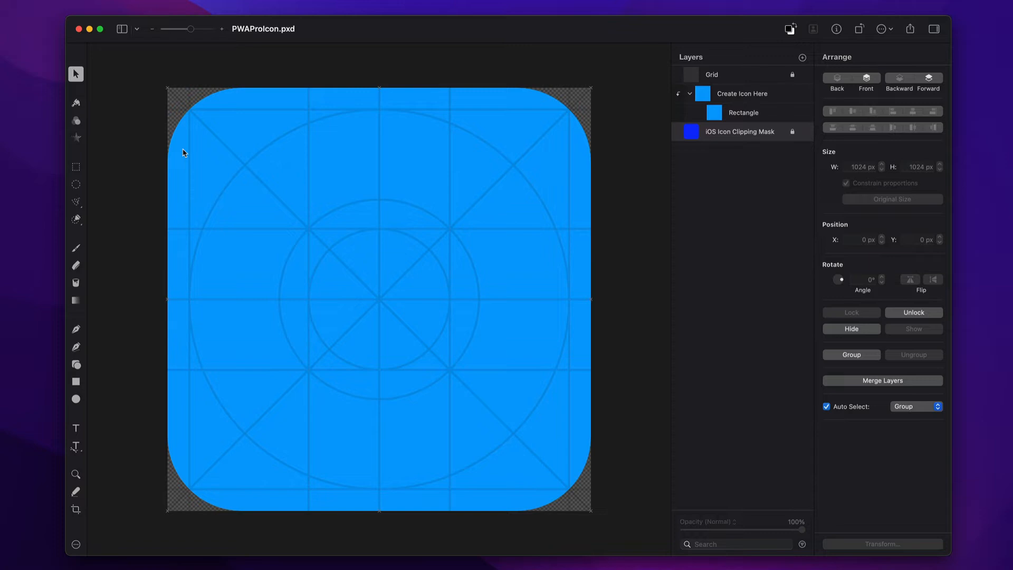
mouse_move(360, 144)
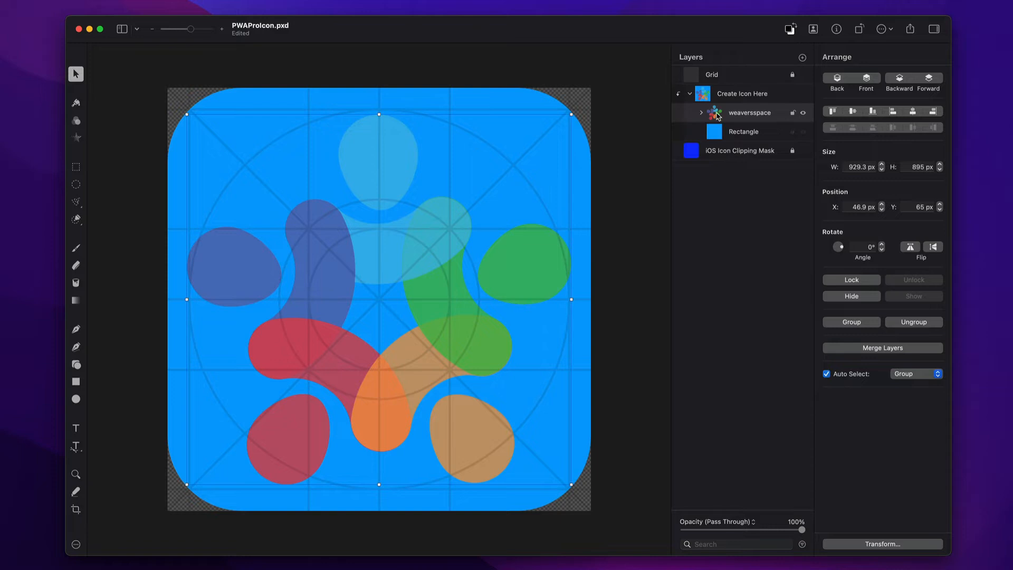
click(742, 93)
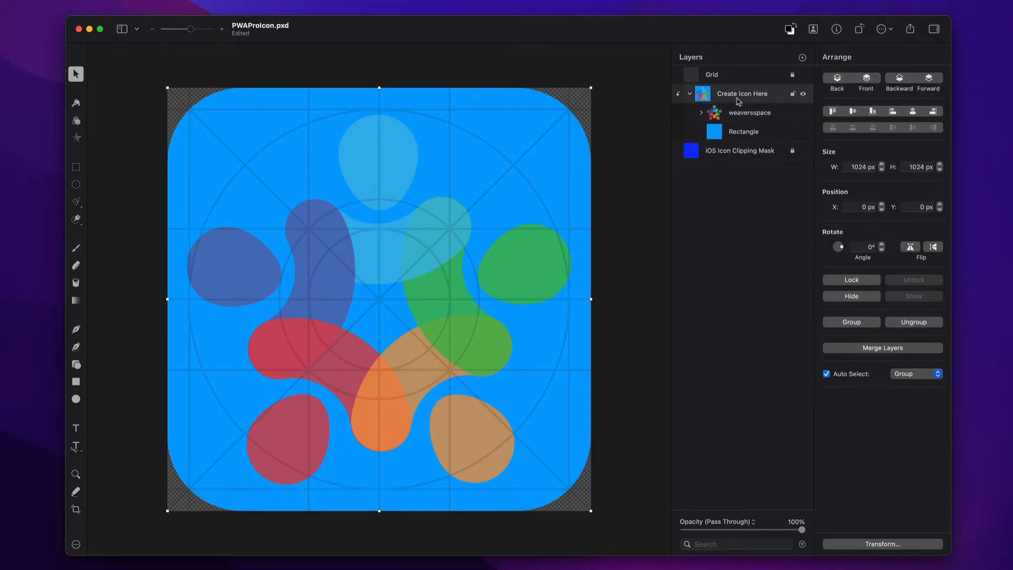
click(743, 132)
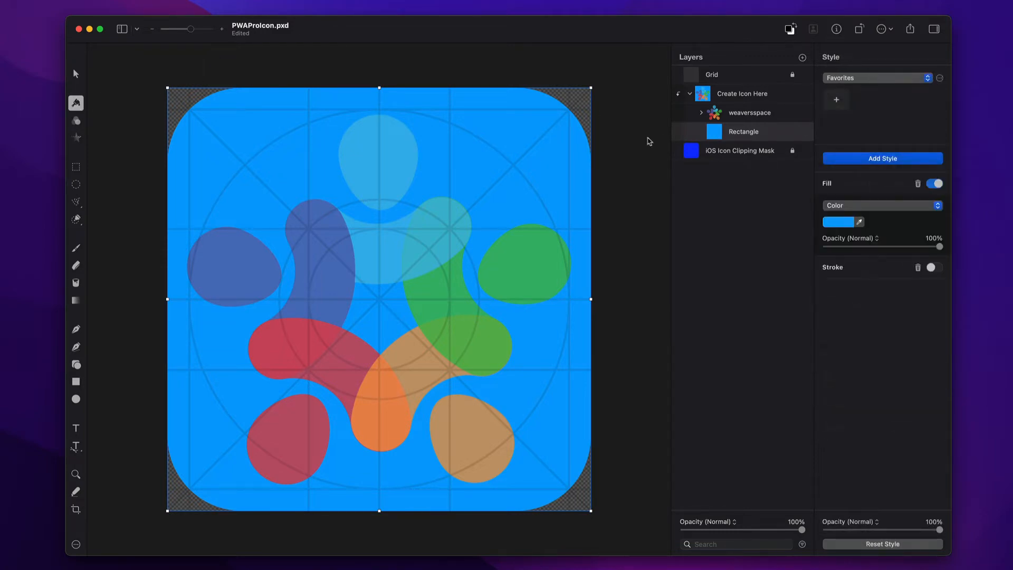
- Change the rectangle's fill colour to hex 0B2049
click(838, 223)
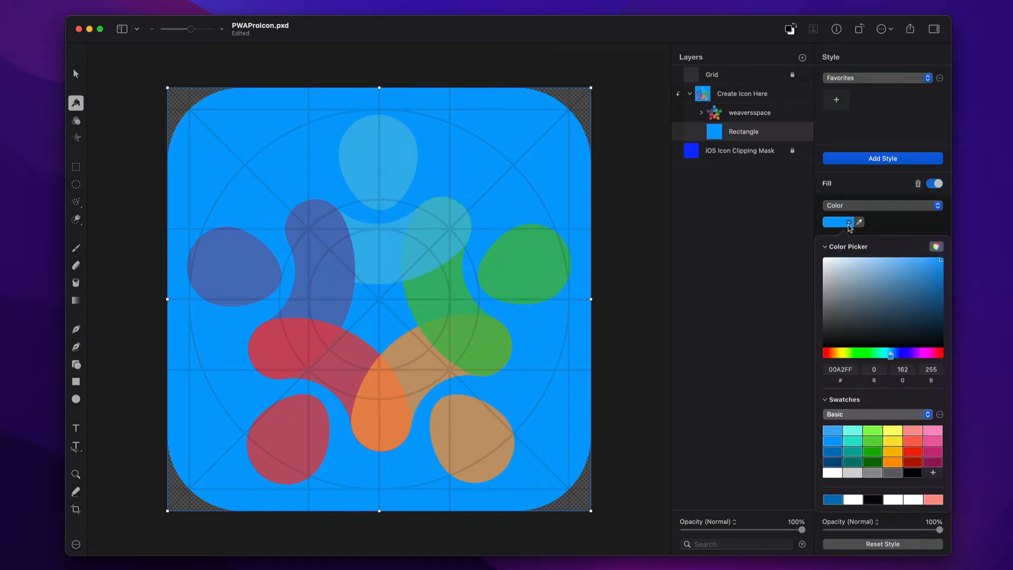
text(c)
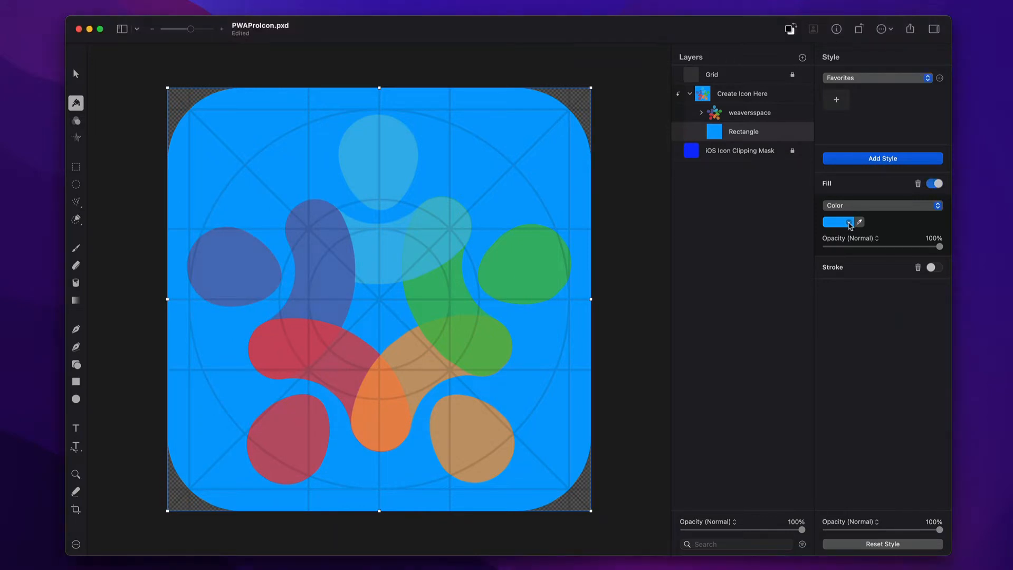
click(839, 222)
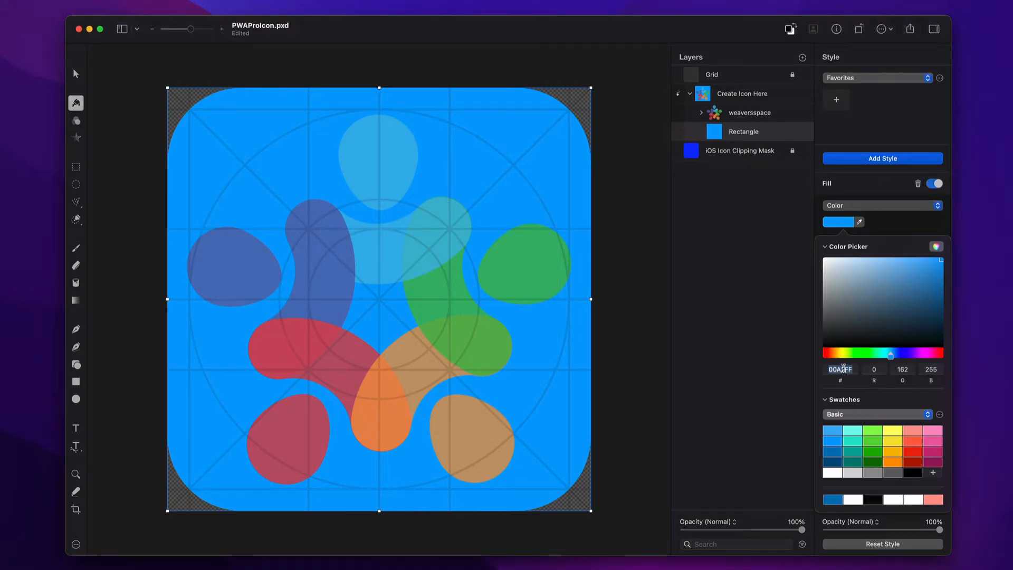
click(925, 321)
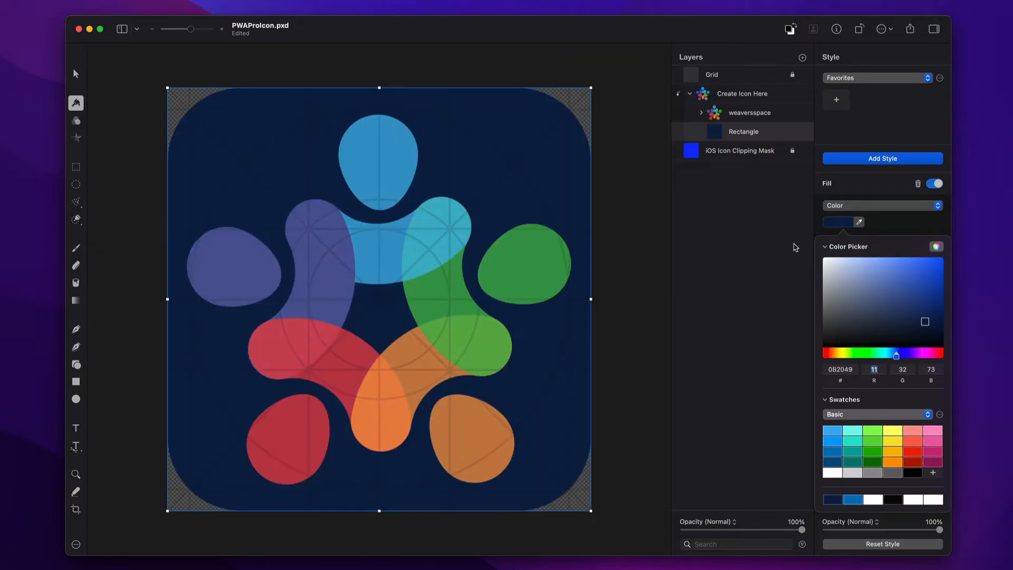
click(837, 223)
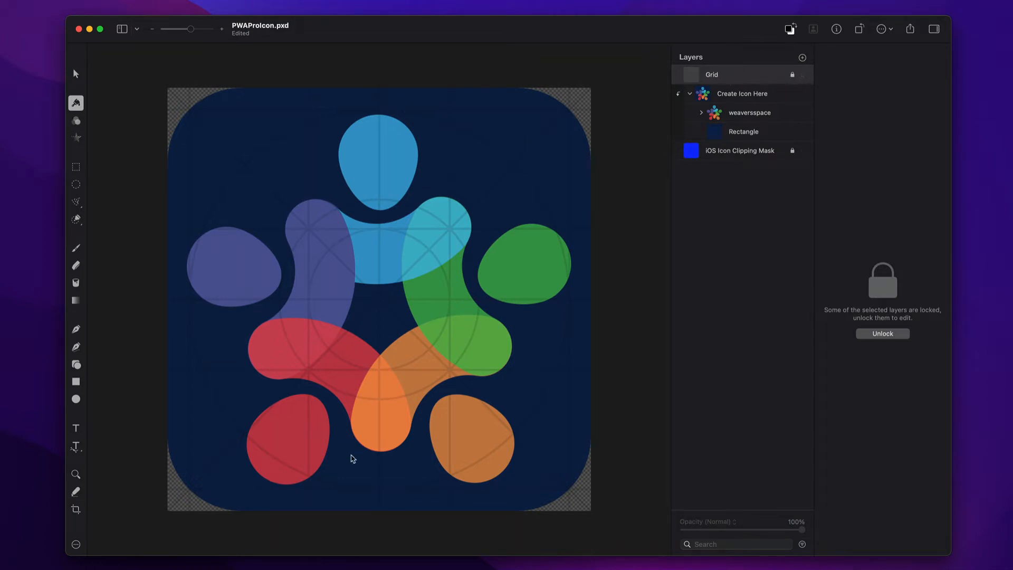
mouse_move(417, 211)
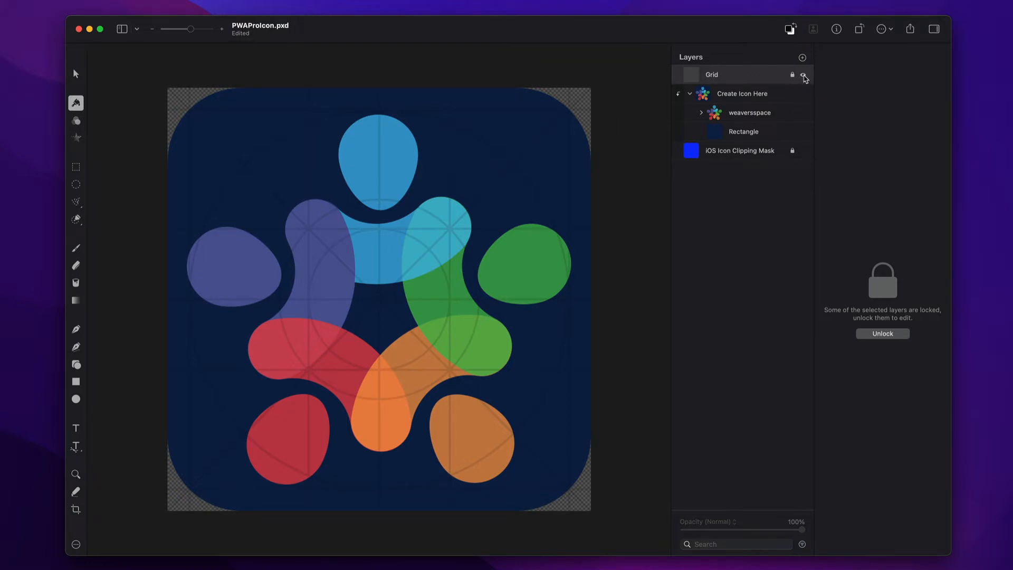
- Hide the Grid layer and select the weaverspace logo layer
click(804, 77)
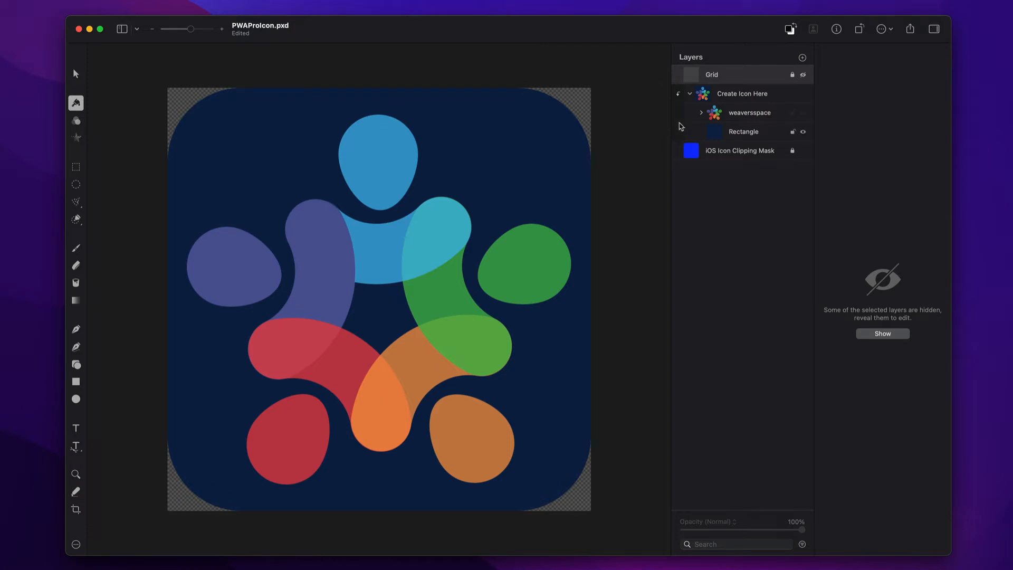
click(749, 113)
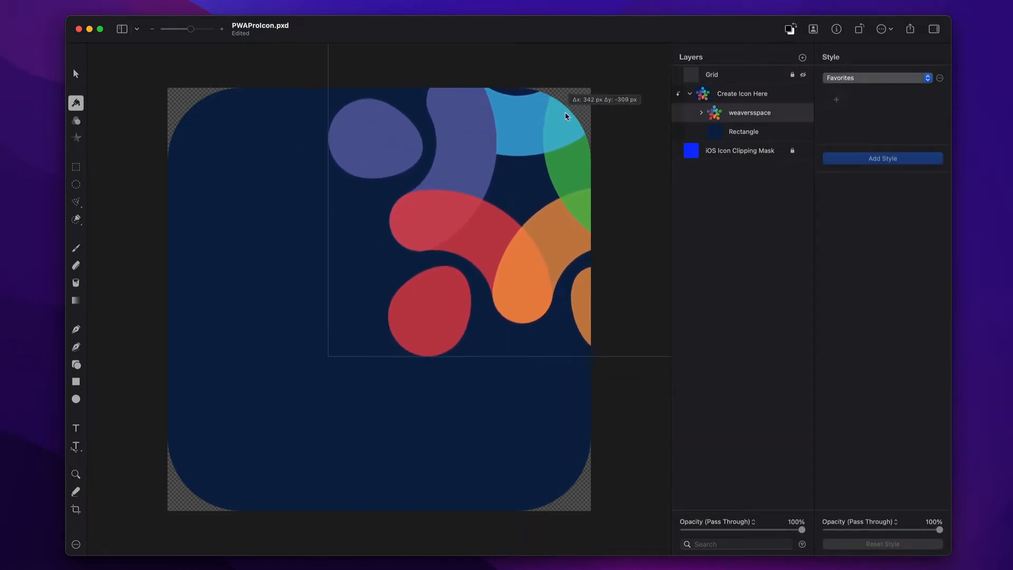
drag(565, 116, 572, 106)
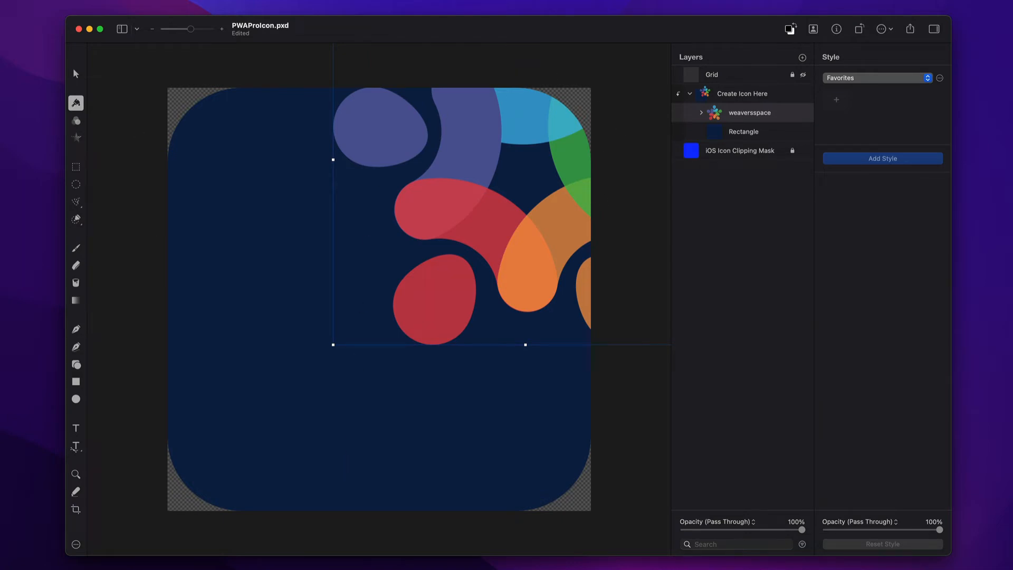
mouse_move(593, 84)
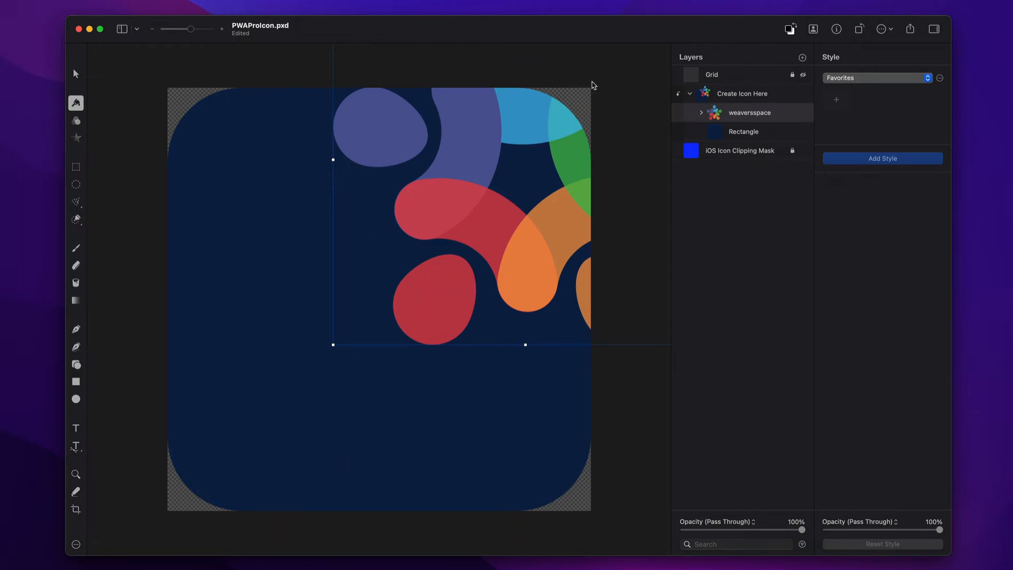
mouse_move(538, 92)
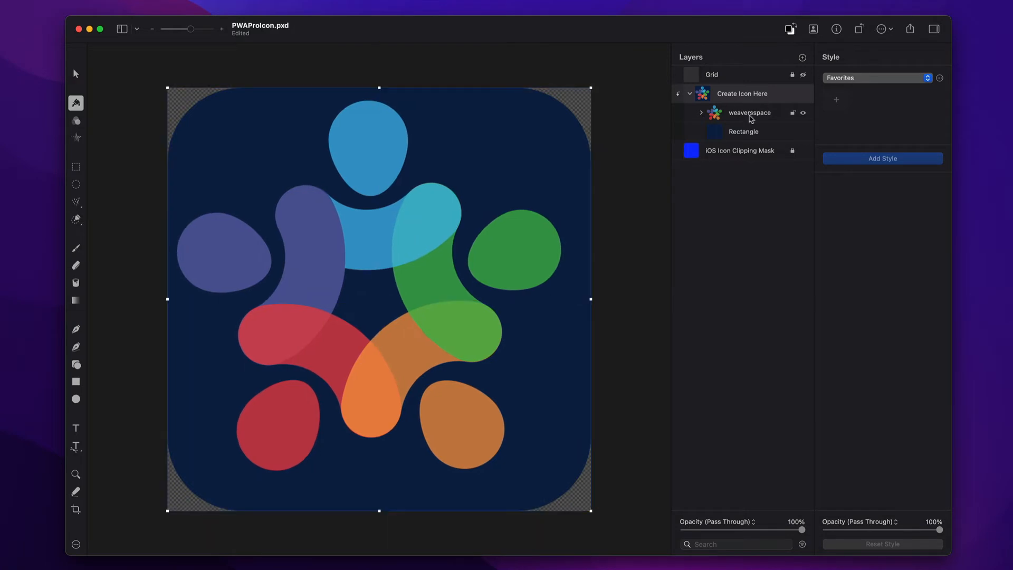
click(749, 112)
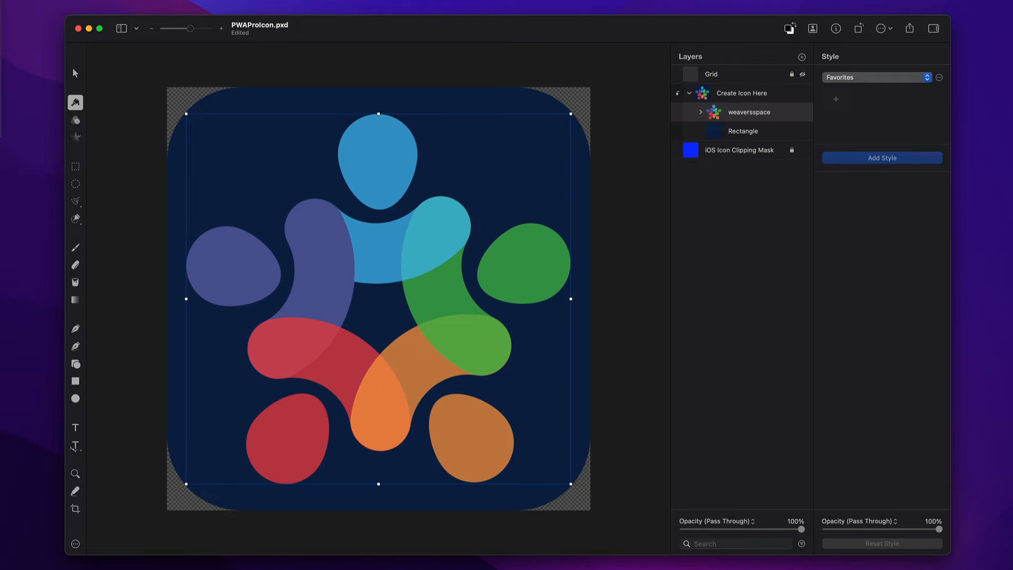
mouse_move(547, 207)
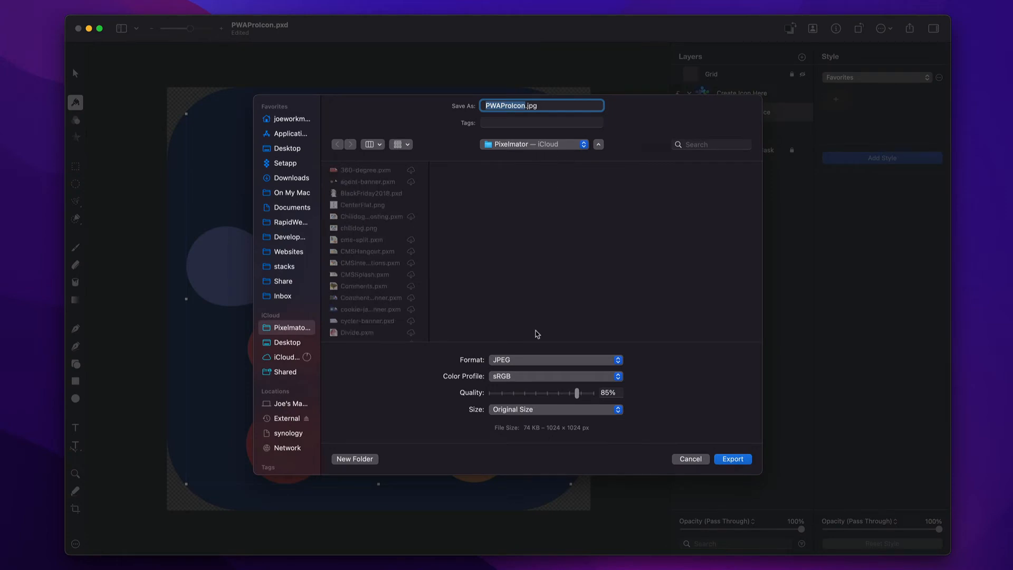
- Export the icon in PNG format as PWAProIcon.png to the Desktop
click(555, 360)
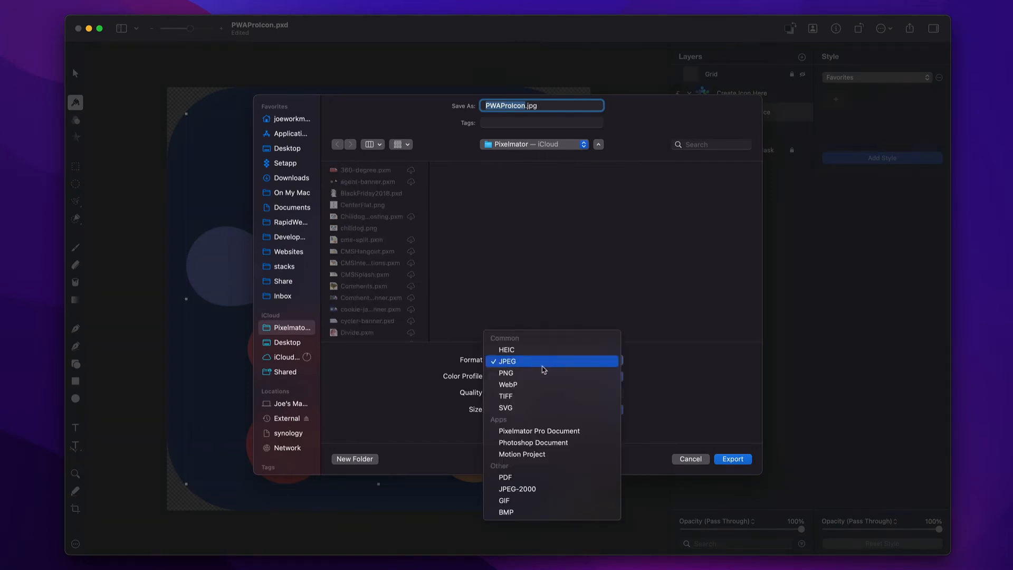
click(506, 373)
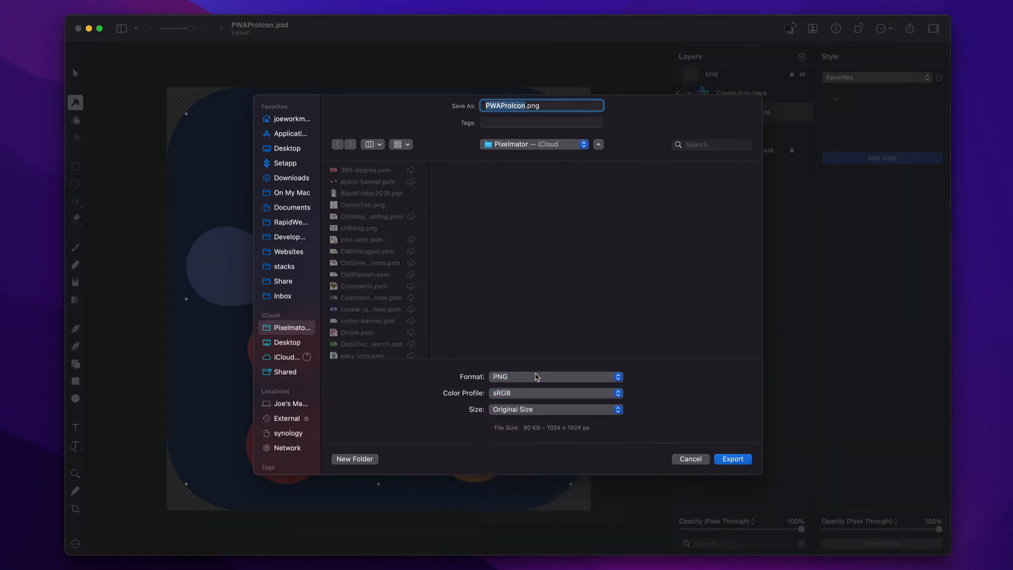
click(598, 144)
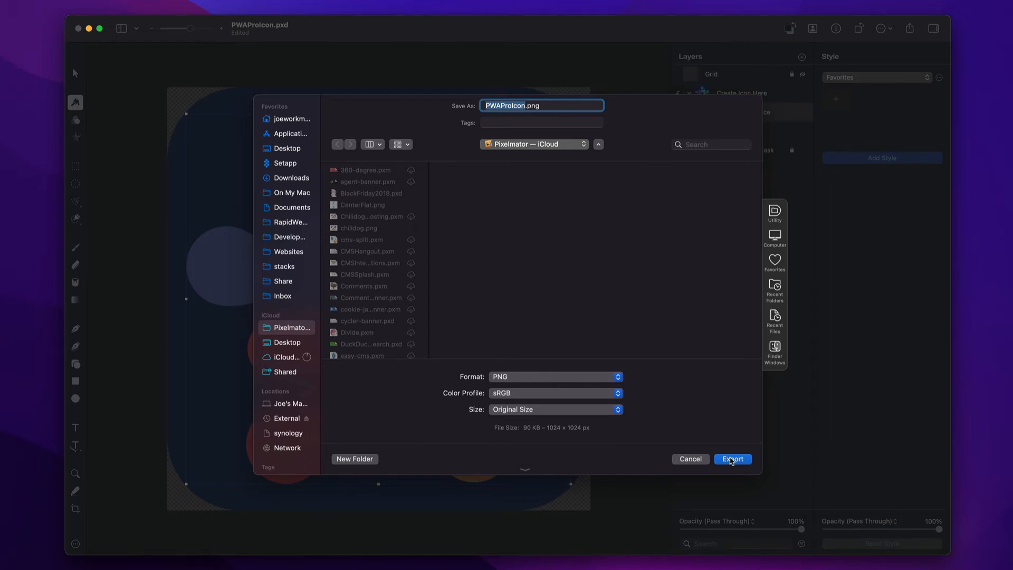
click(287, 342)
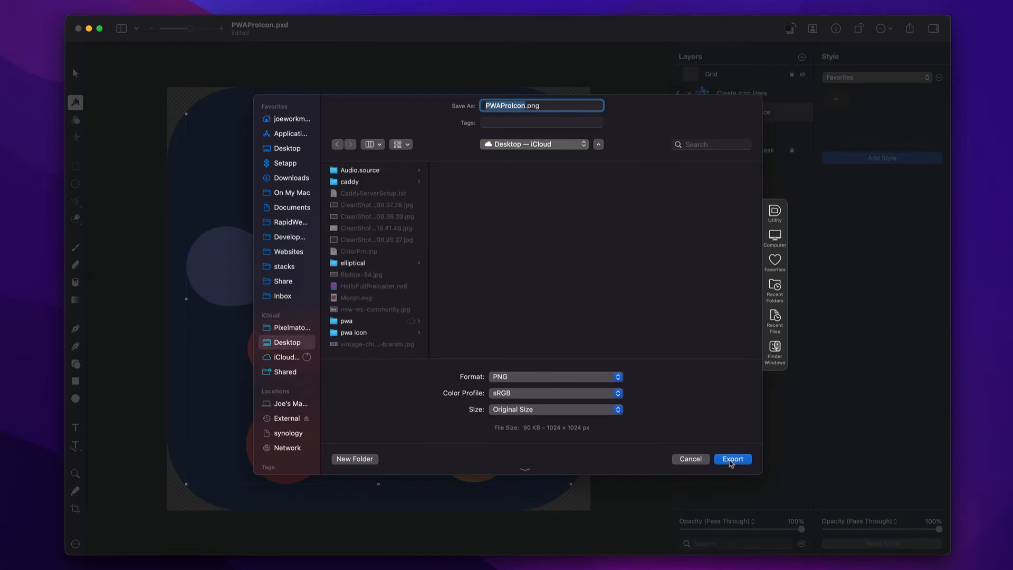
click(732, 459)
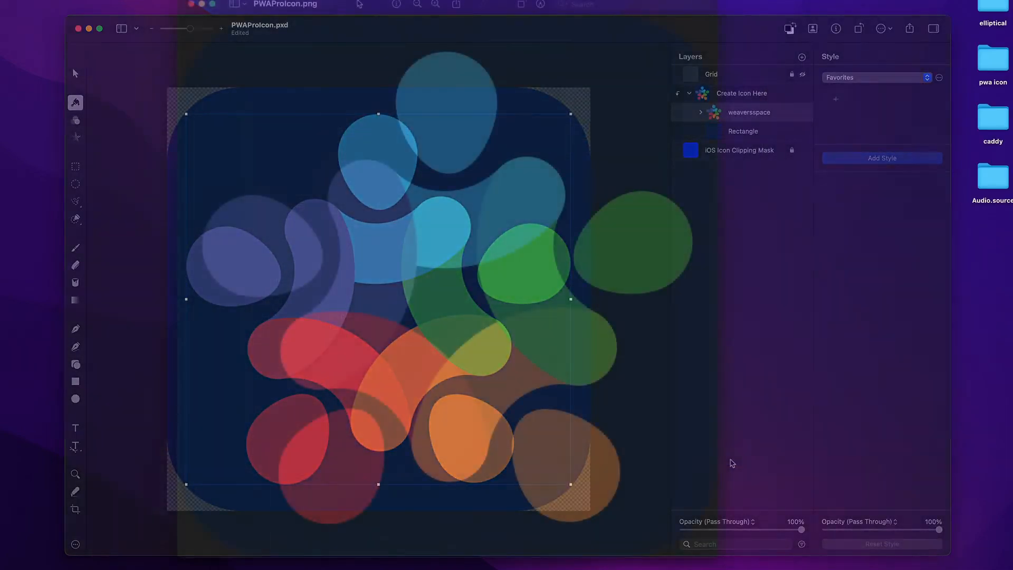